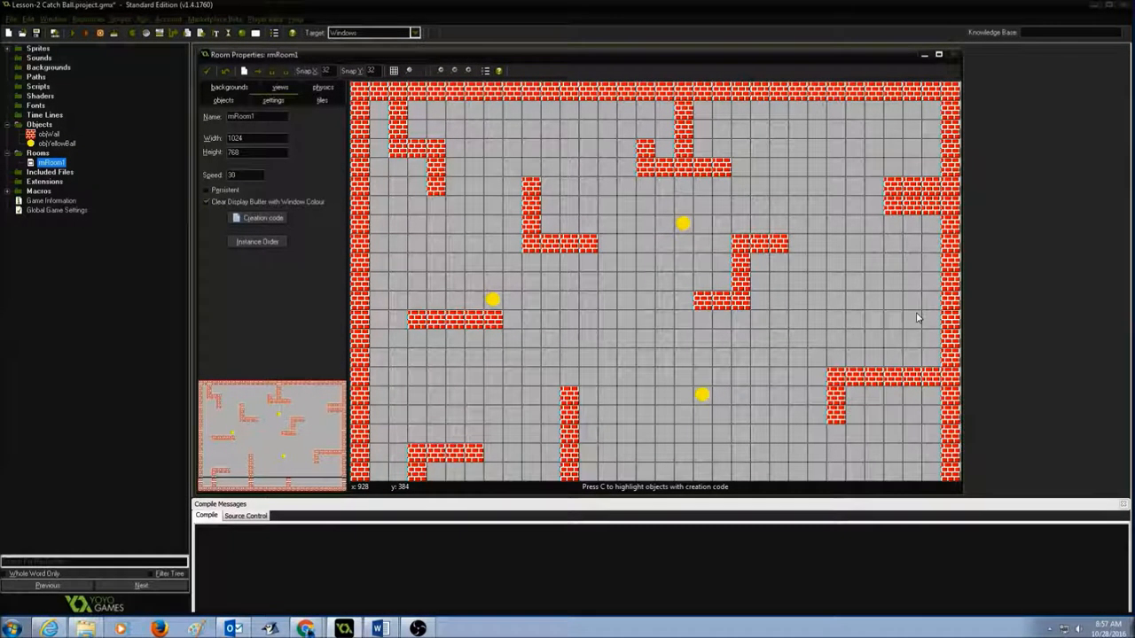
mouse_move(624, 213)
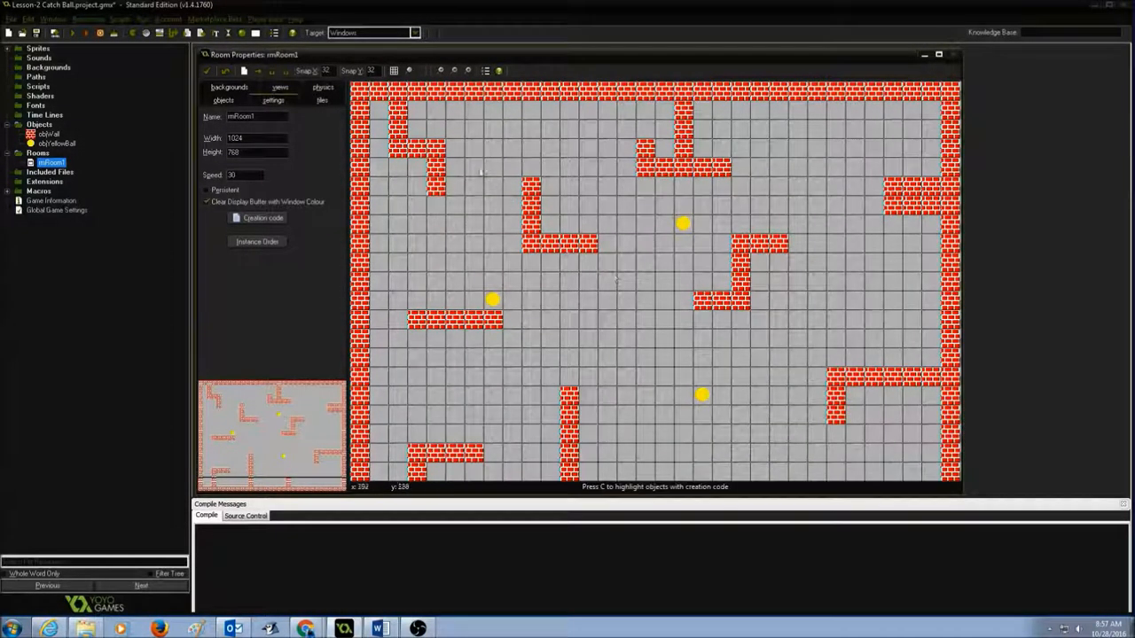
mouse_move(545, 373)
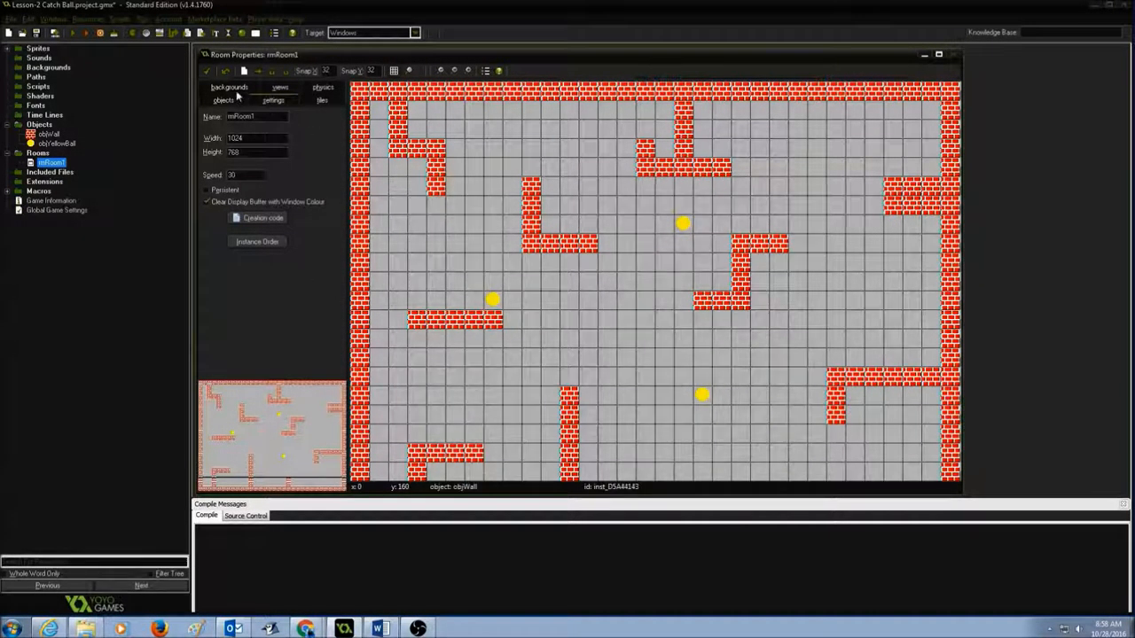
Set rmRoom1's background colour to light blue from the backgrounds settings
click(224, 86)
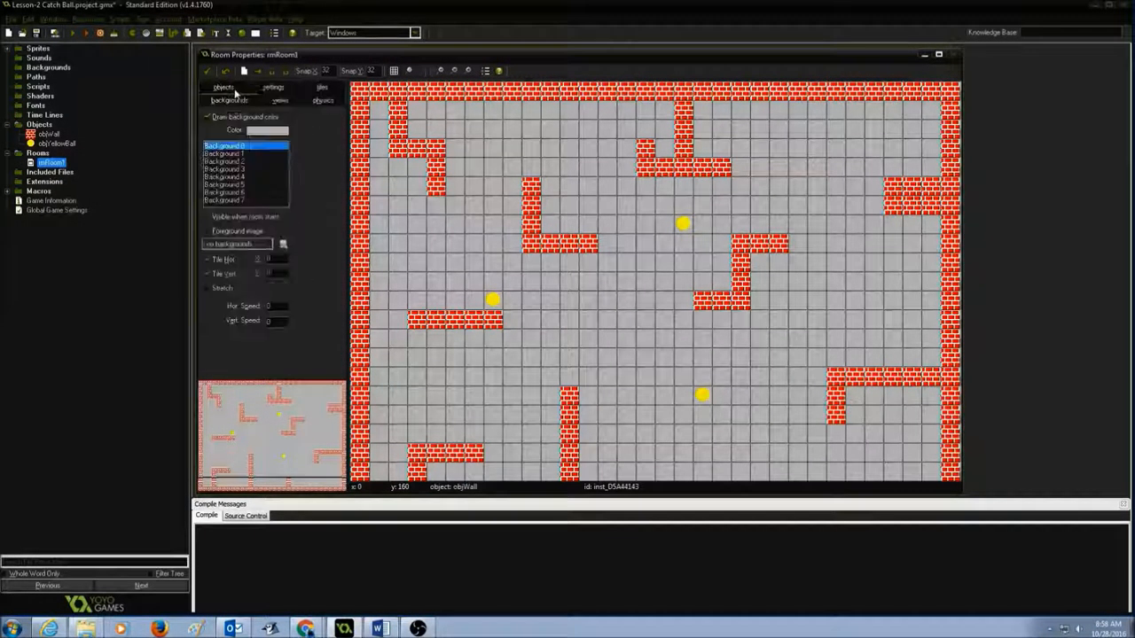
click(268, 130)
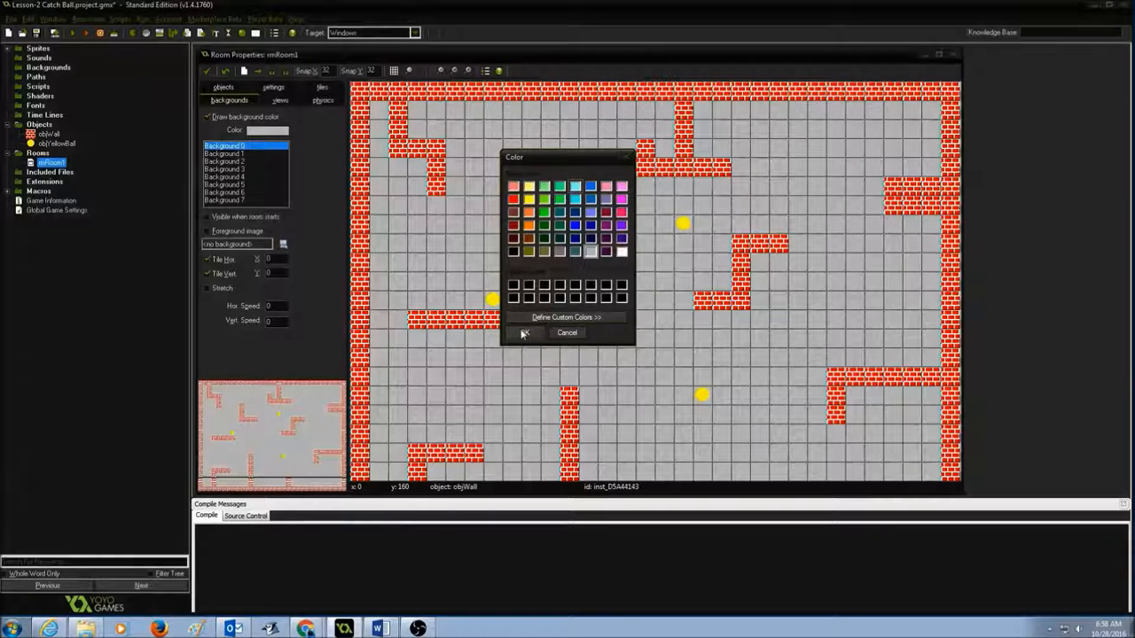
click(524, 332)
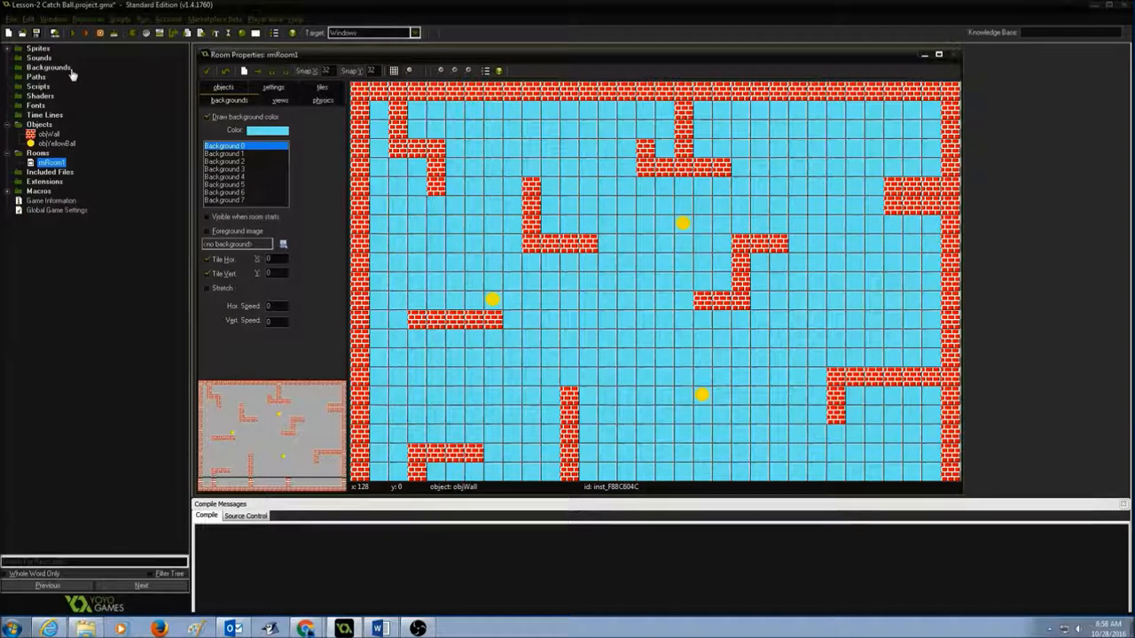
click(100, 20)
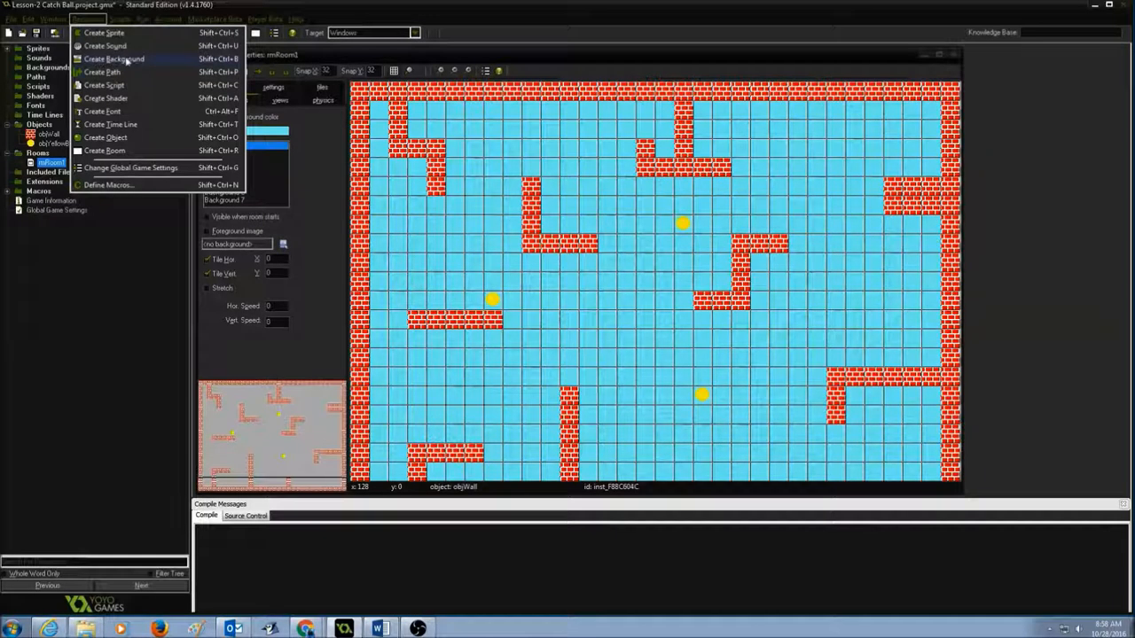
Create a new background resource and name it bckRoom1
click(114, 58)
text(bck)
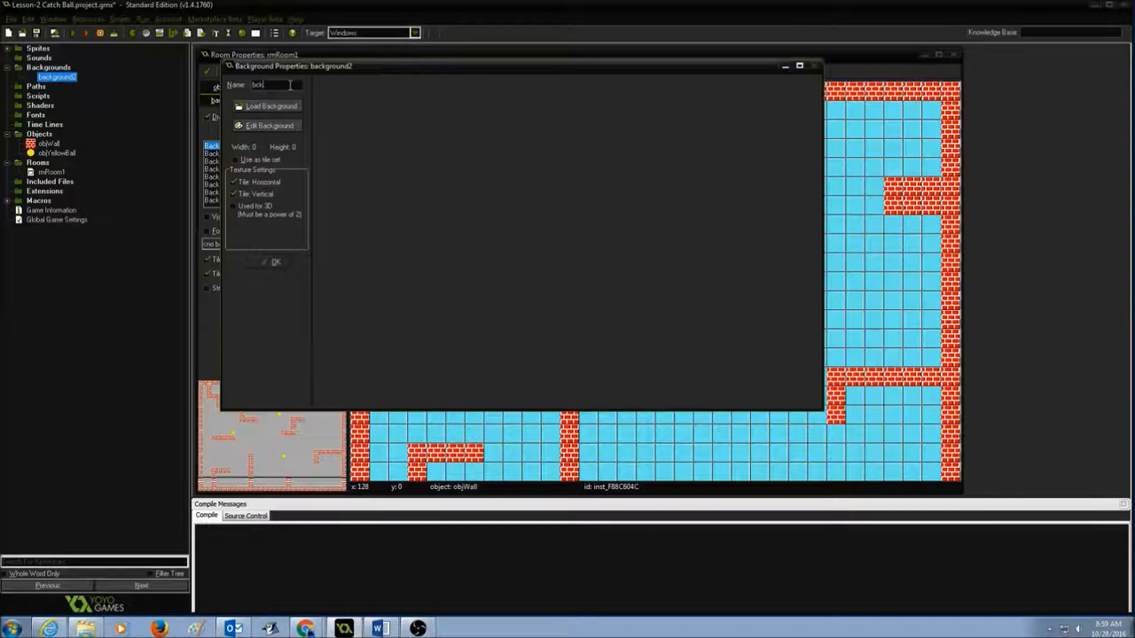
text(Room1)
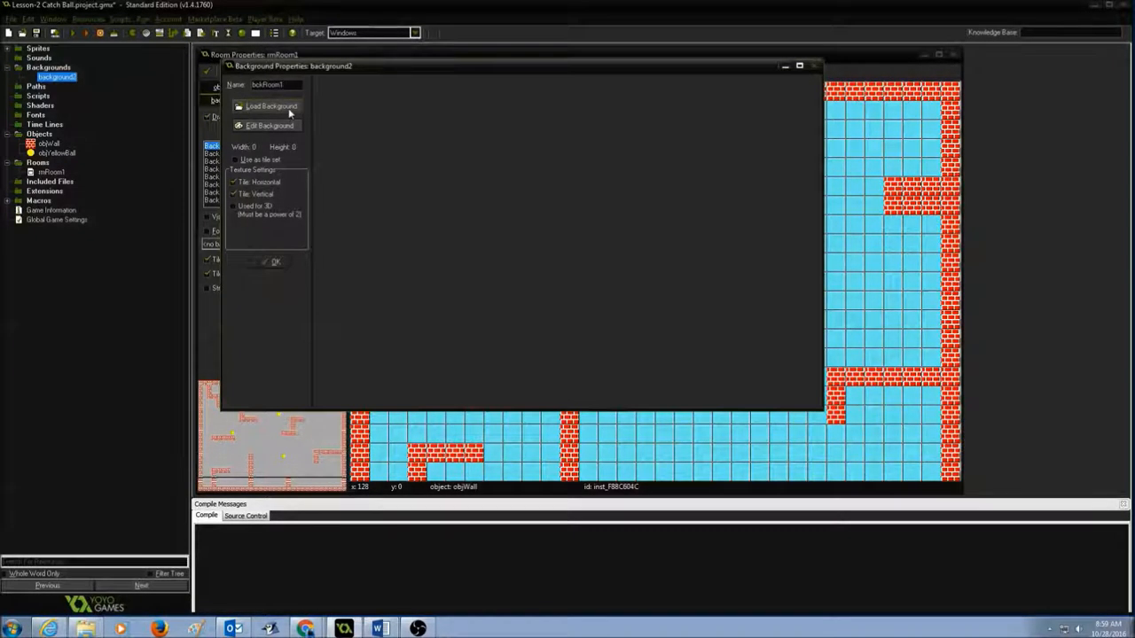
mouse_move(288, 111)
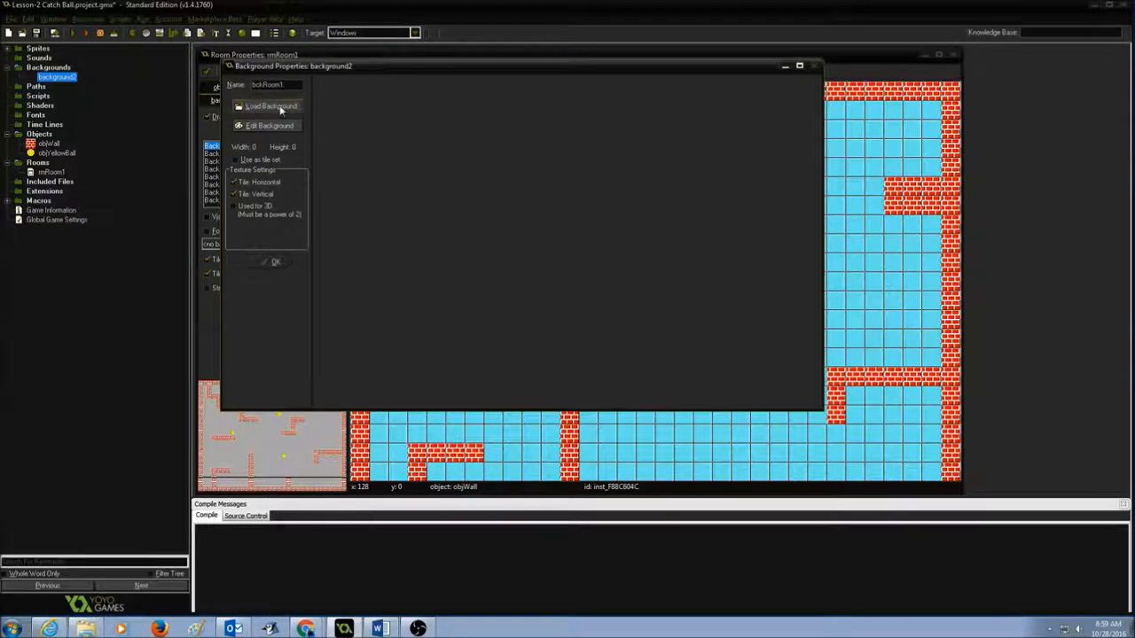
Load the 960 × 678 bokeh-circles image ball.jpg into bckRoom1
click(268, 105)
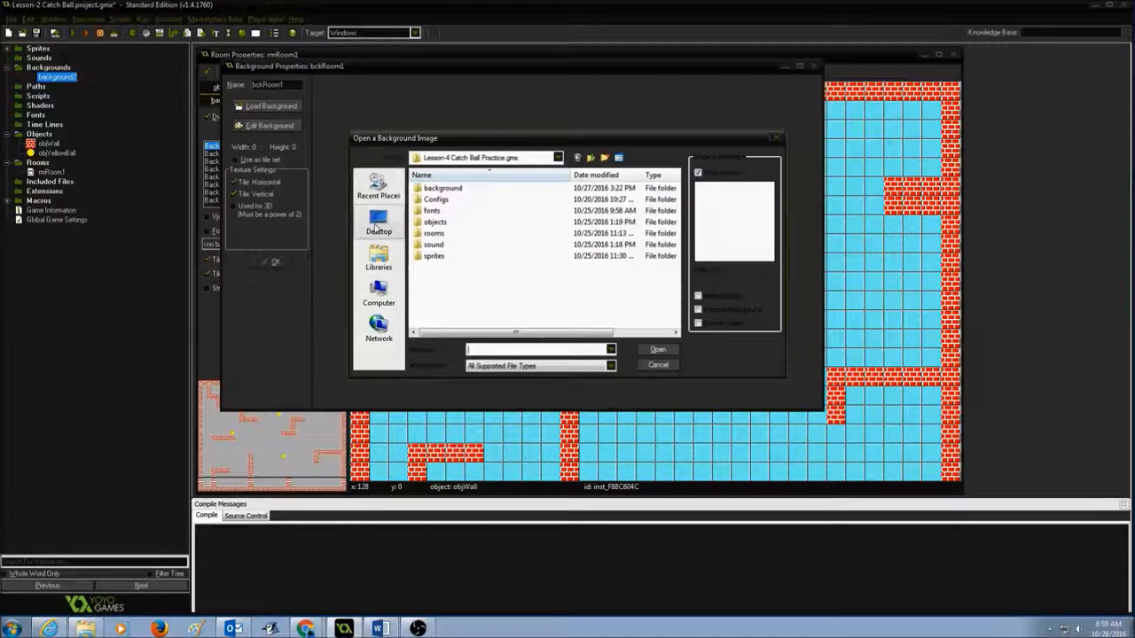
click(379, 222)
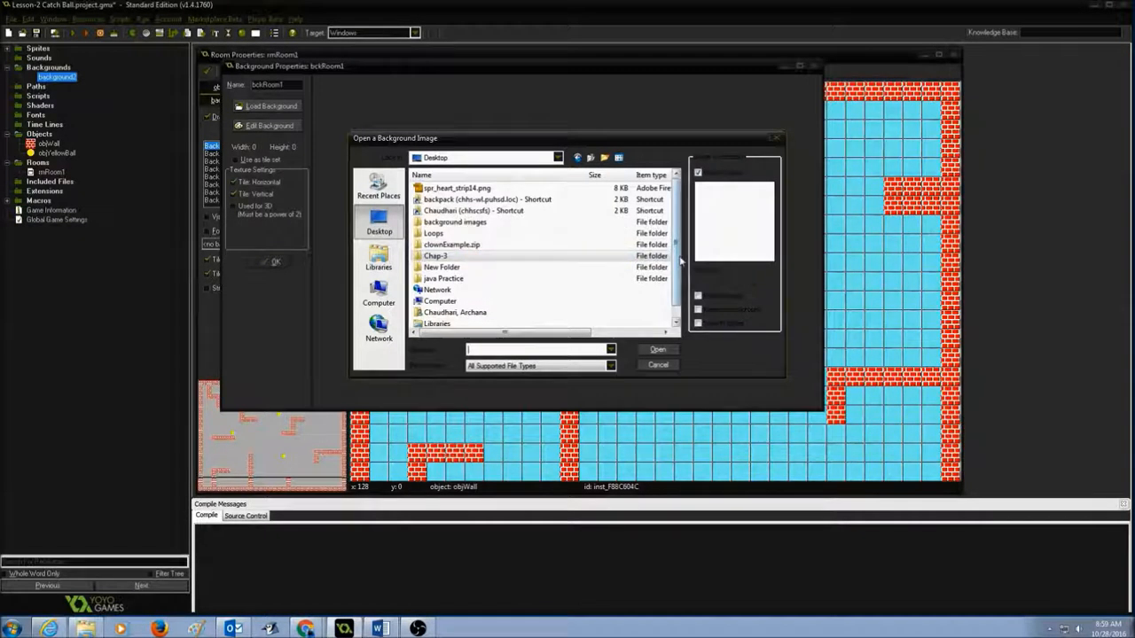
scroll(down, 3)
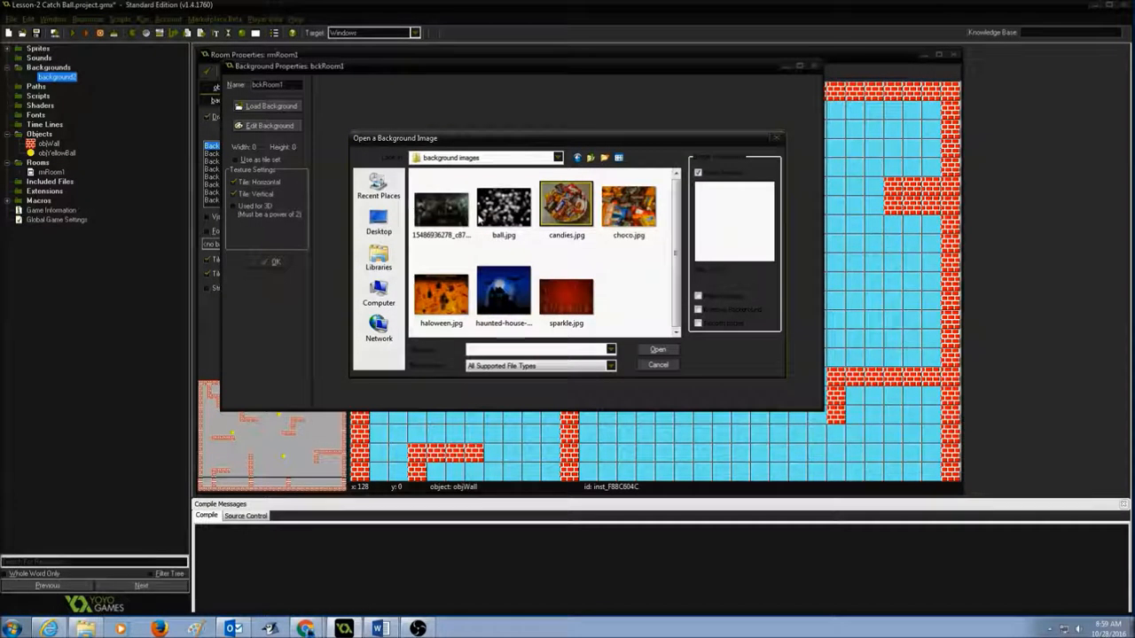
click(504, 206)
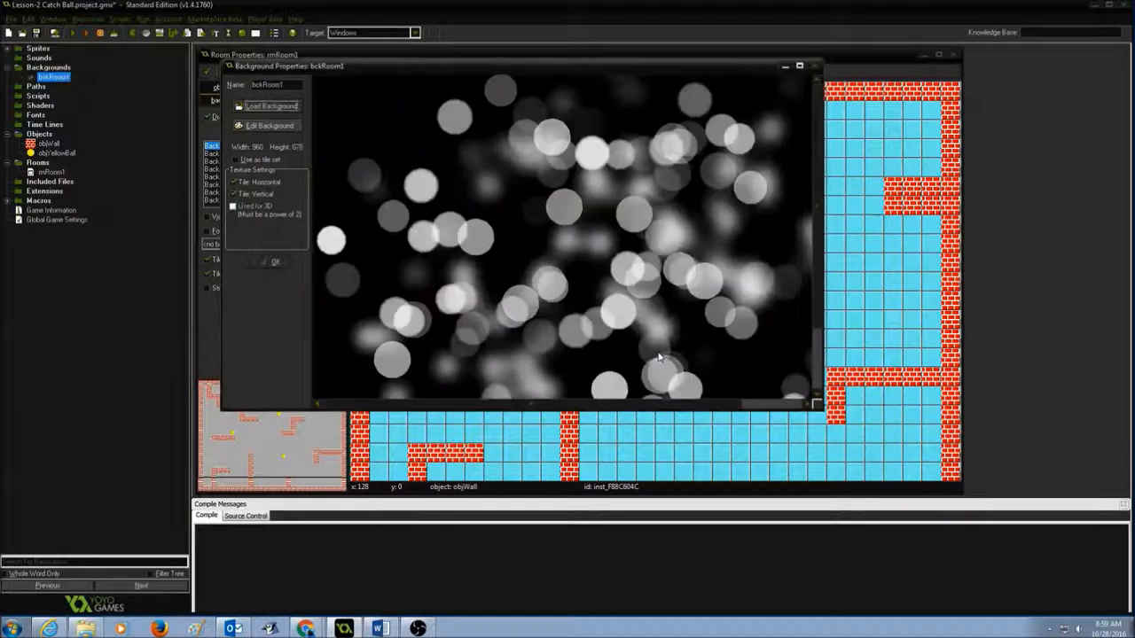
mouse_move(441, 255)
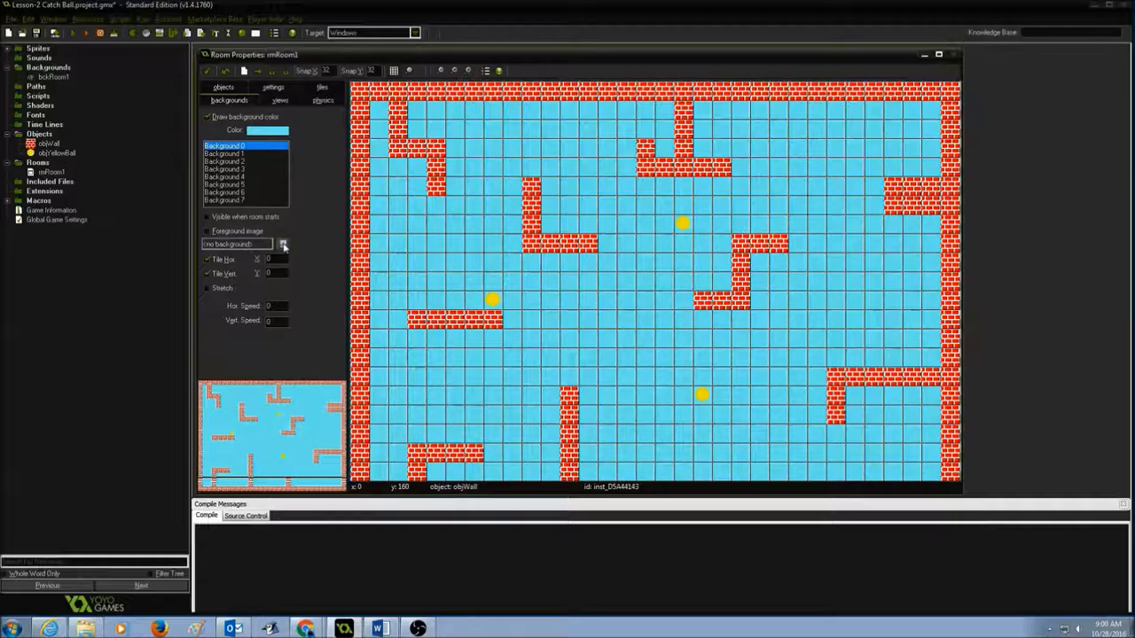
Assign bckRoom1 as rmRoom1's background image, visible when the room starts
click(283, 244)
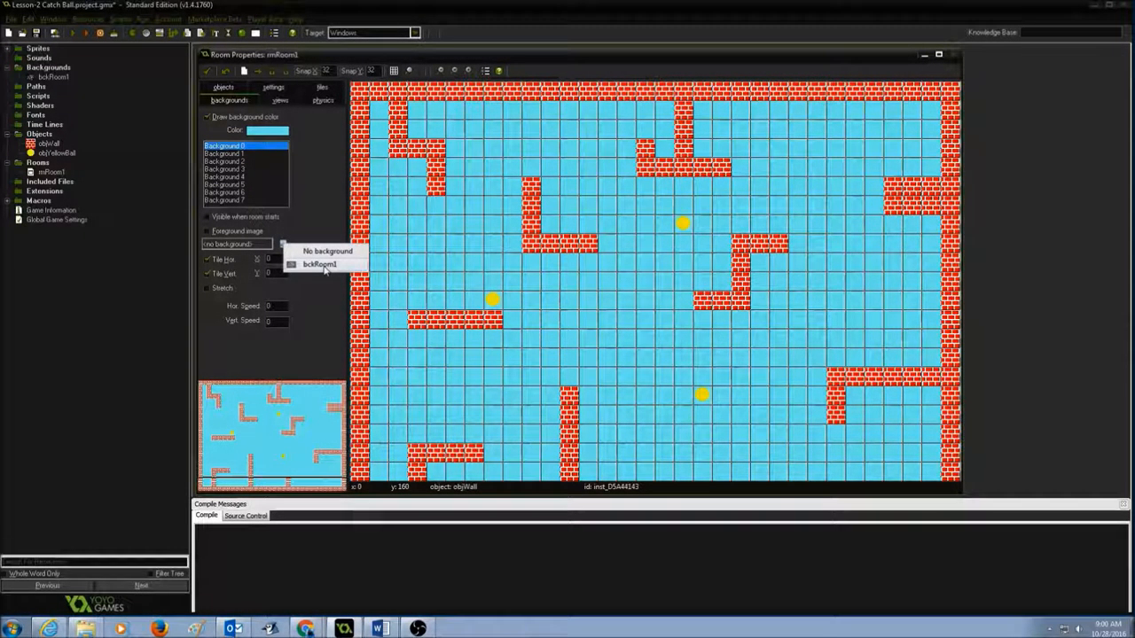
click(321, 265)
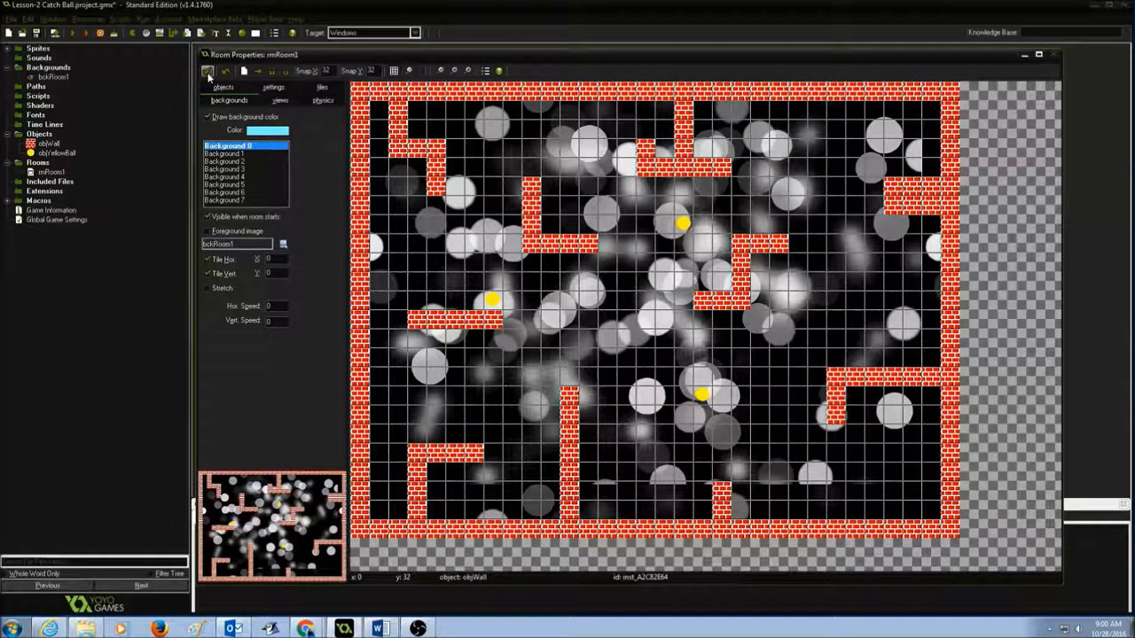
Review rmRoom1's settings and bring up the background colour chooser again
click(262, 99)
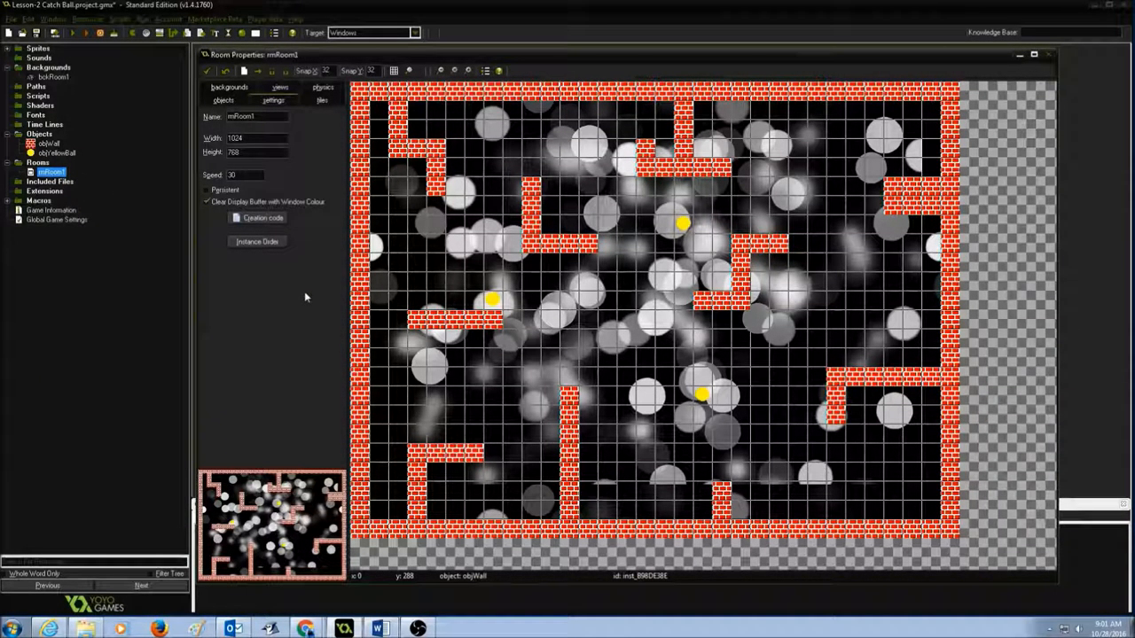
click(225, 86)
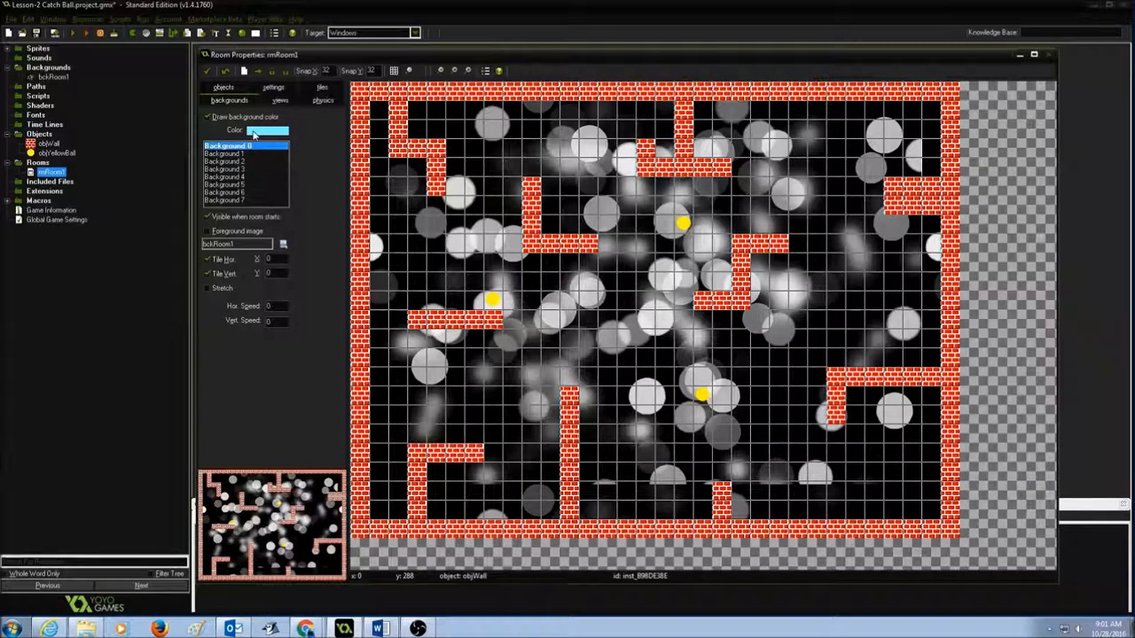
click(269, 129)
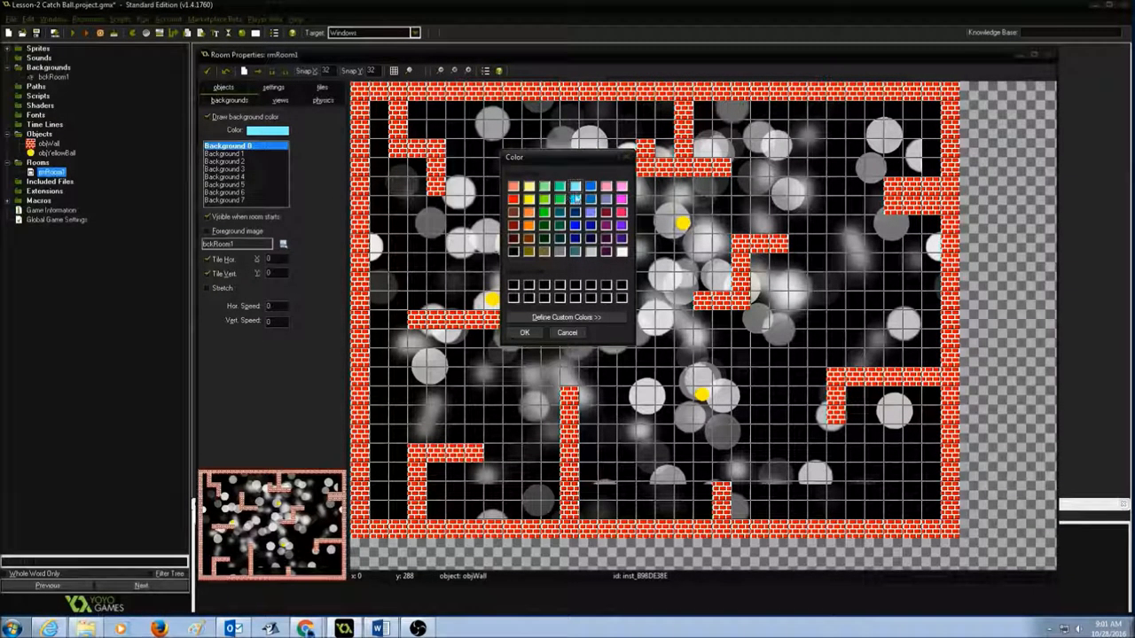